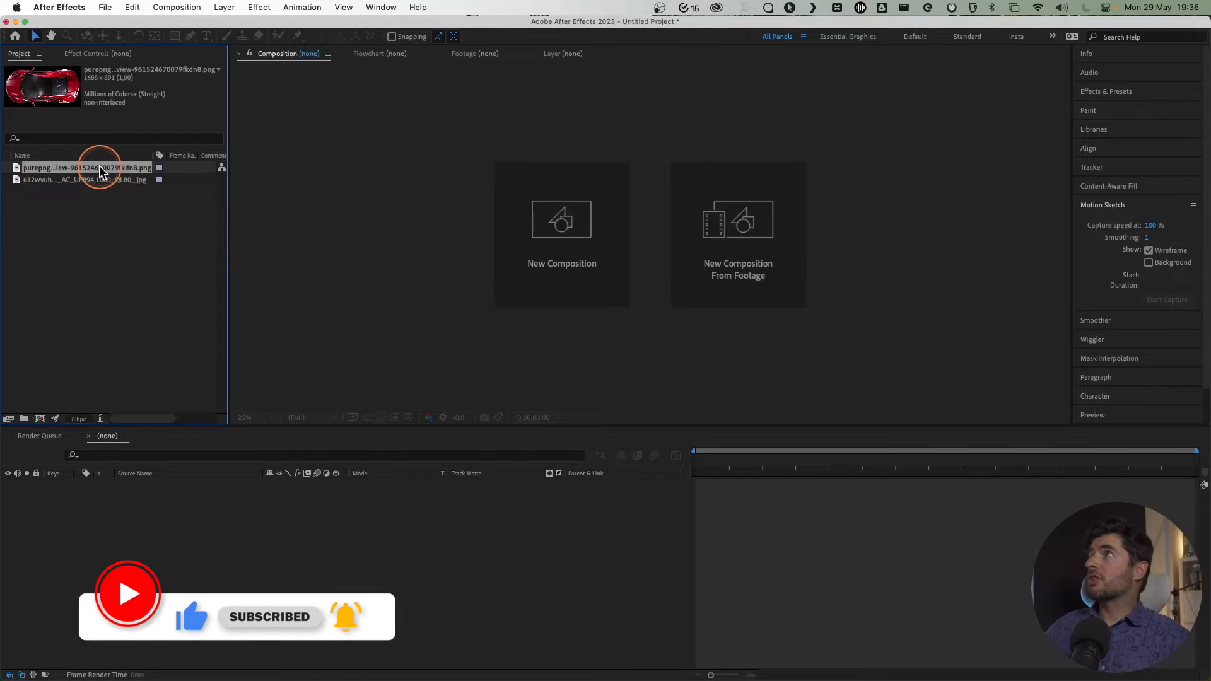
Step: Inspect the red car and race track image footage in the Project panel
{"action": "left_click", "coordinate": [85, 179]}
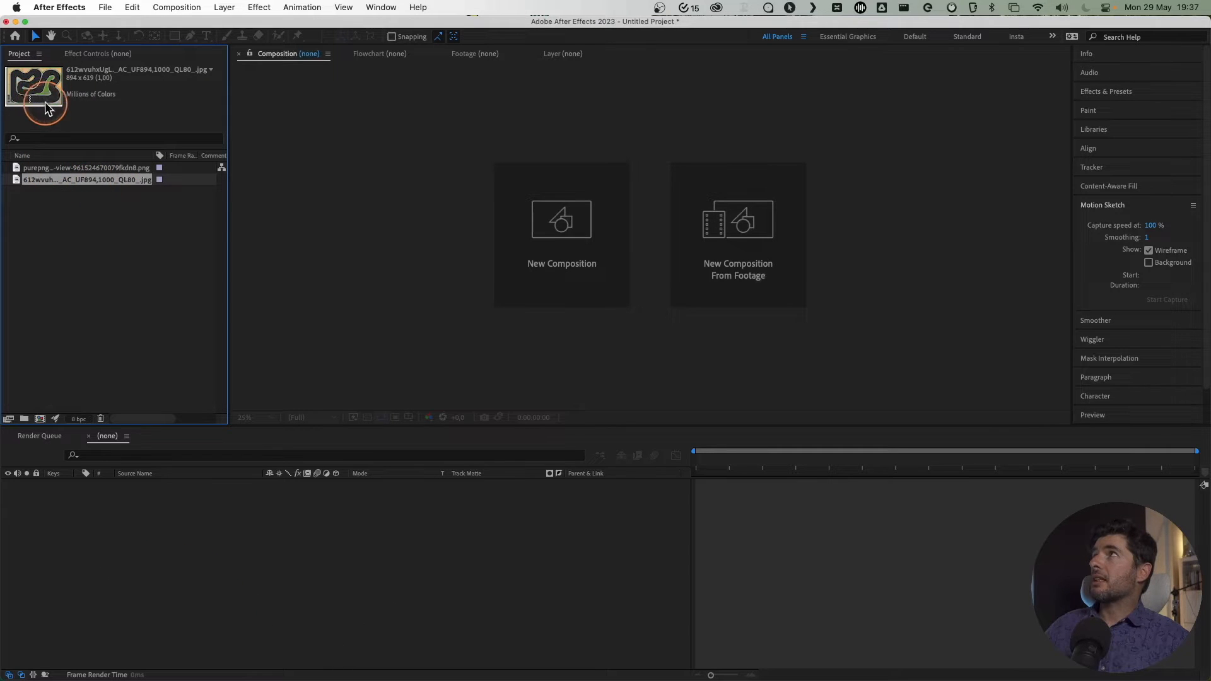
{"action": "left_click", "coordinate": [40, 419]}
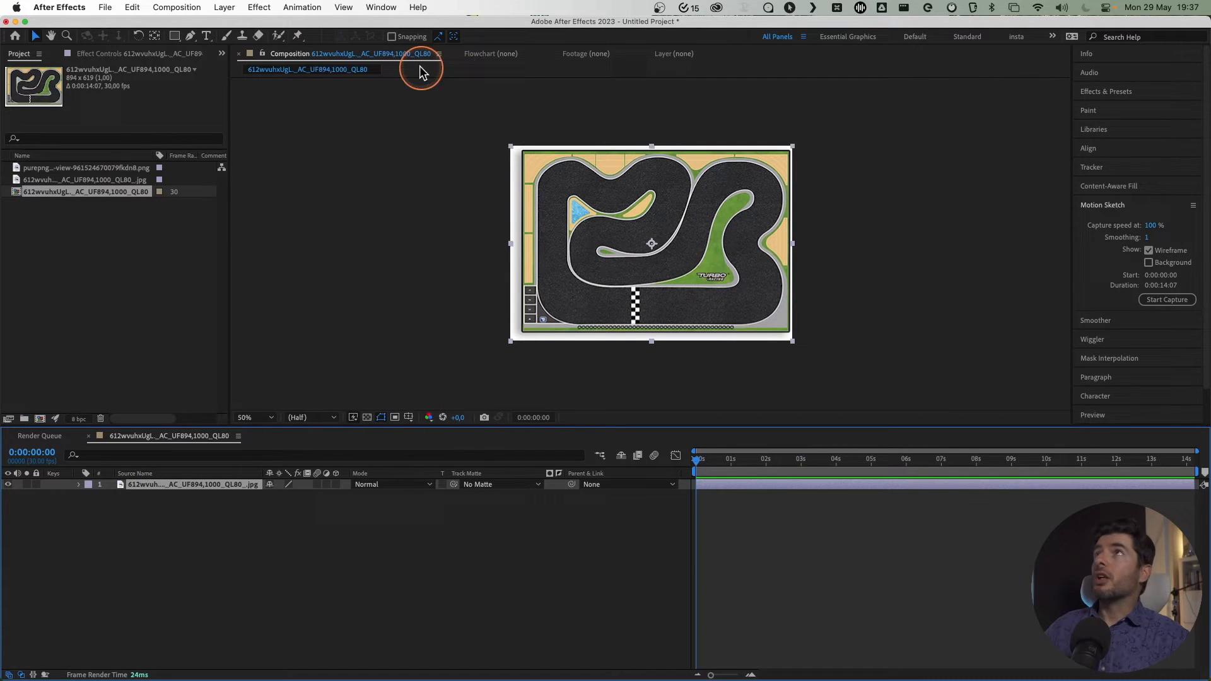
Step: Turn on the Background option in the Motion Sketch panel
{"action": "left_click", "coordinate": [380, 7]}
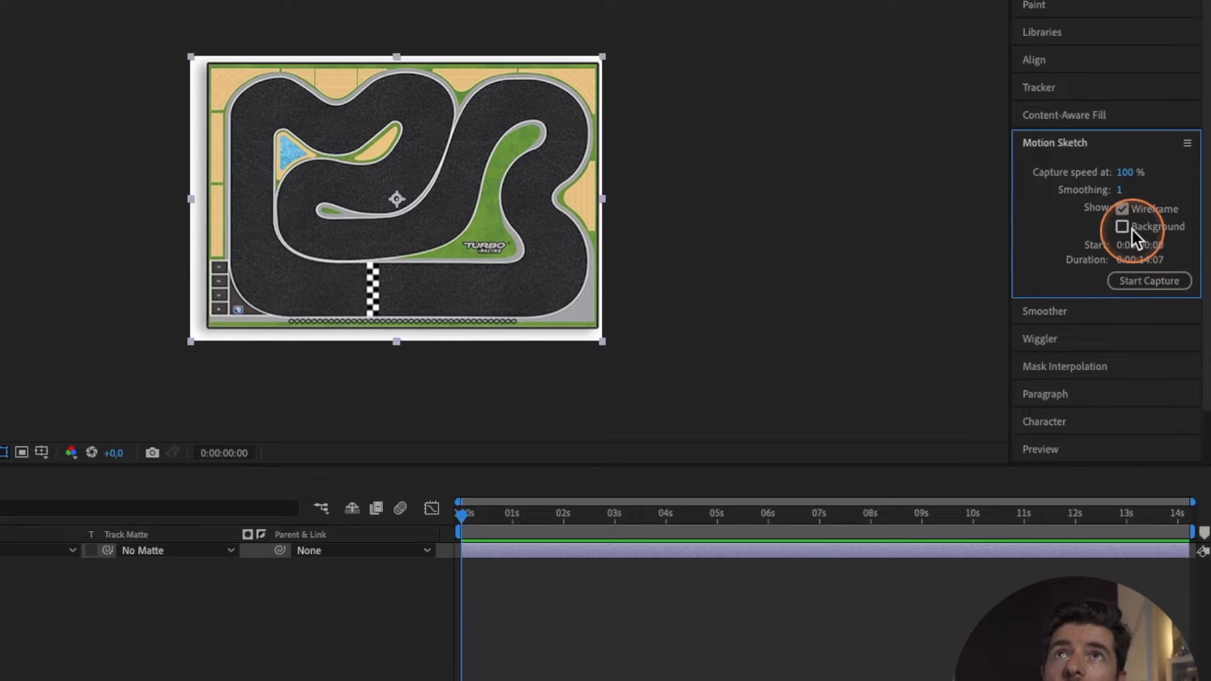
{"action": "left_click", "coordinate": [1121, 227]}
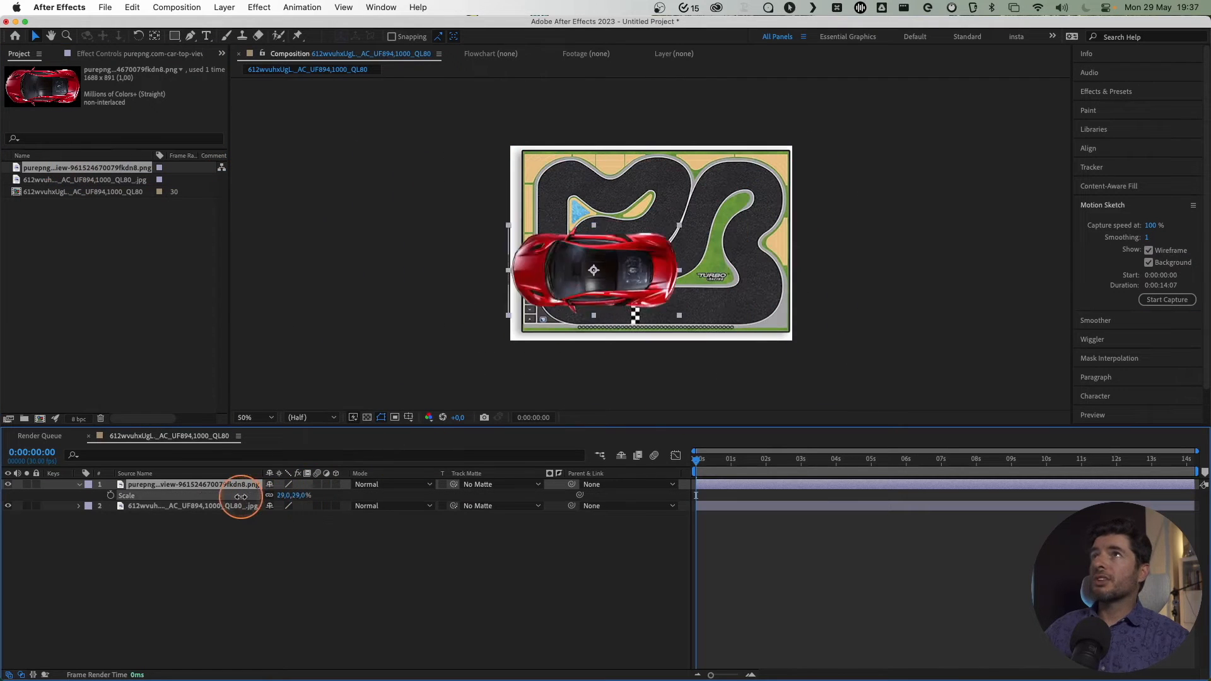
Step: Shrink the car layer to 9% scale and move it onto the track's left straight
{"action": "left_click_drag", "start_coordinate": [240, 495], "coordinate": [228, 495]}
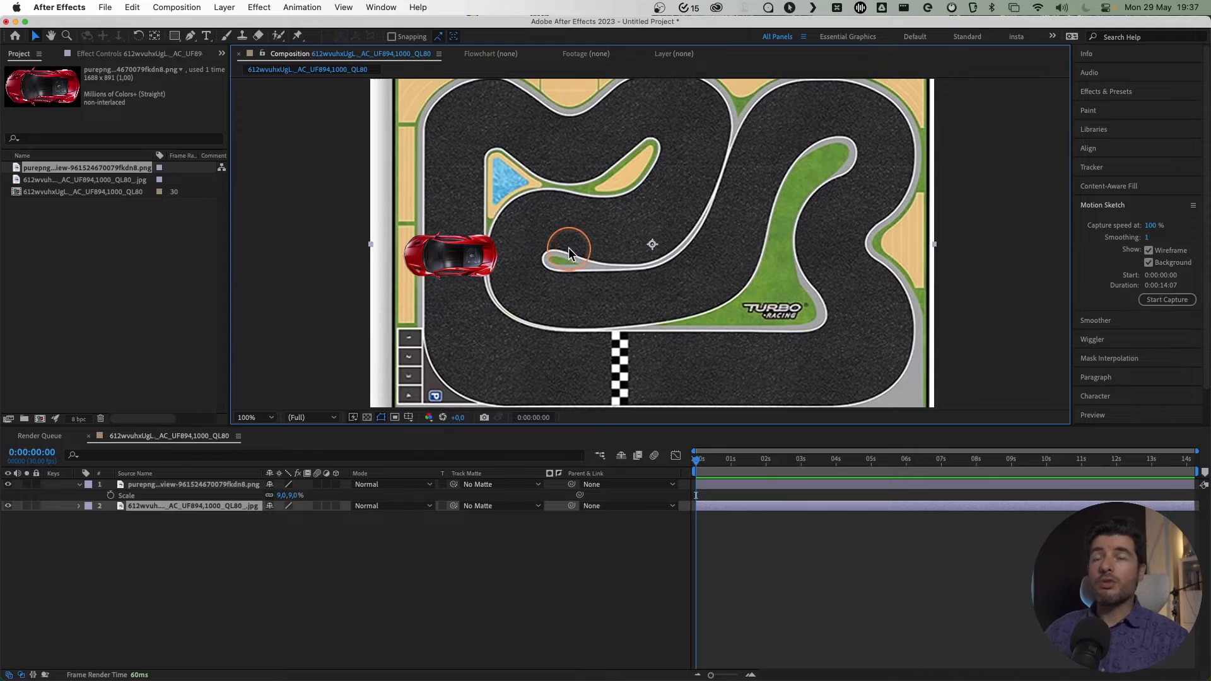
{"action": "left_click", "coordinate": [253, 417]}
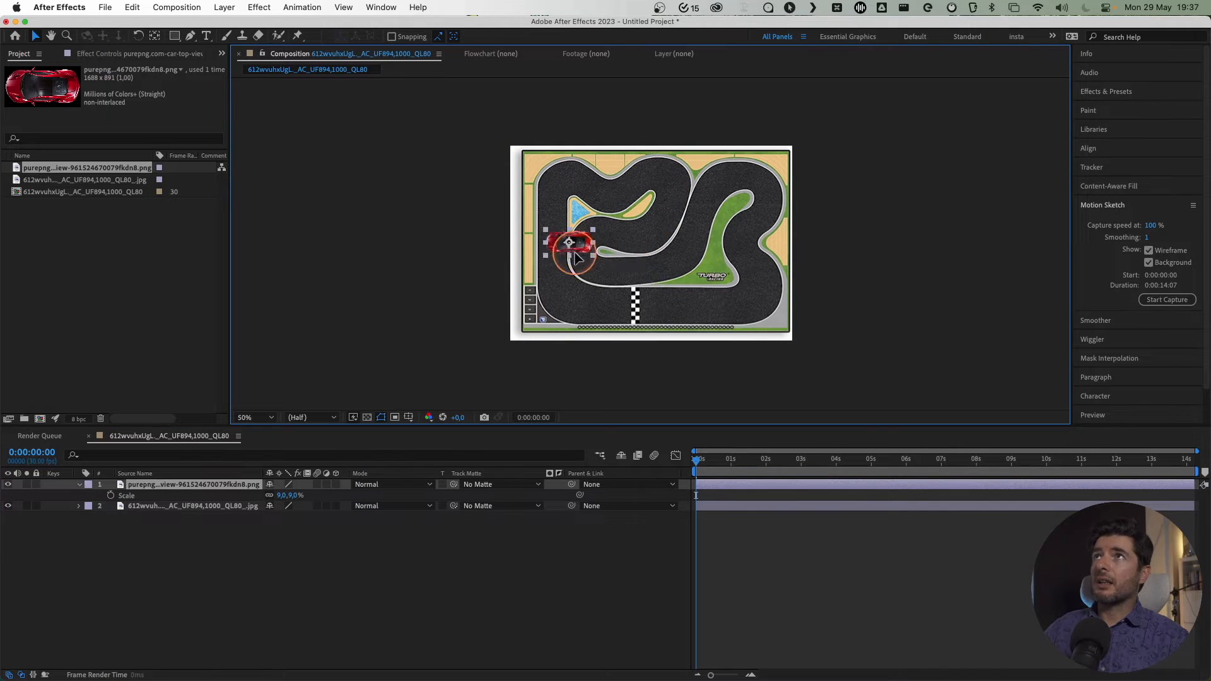
{"action": "left_click_drag", "start_coordinate": [568, 246], "coordinate": [548, 235]}
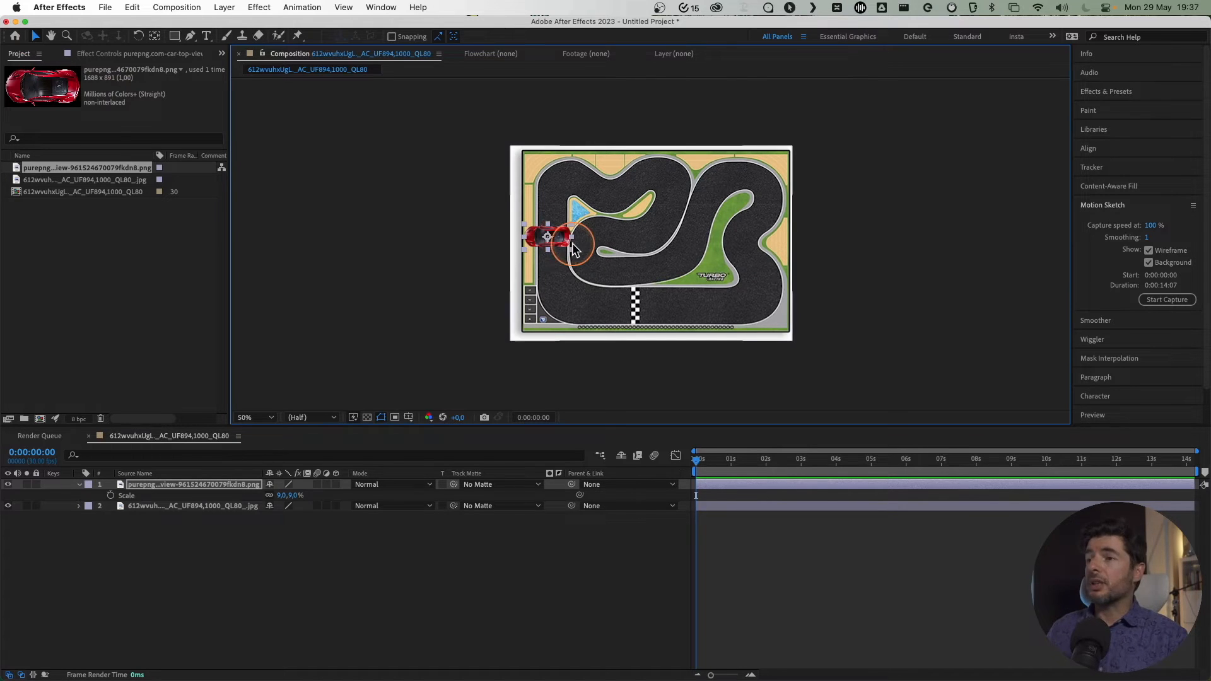
{"action": "mouse_move", "coordinate": [698, 463]}
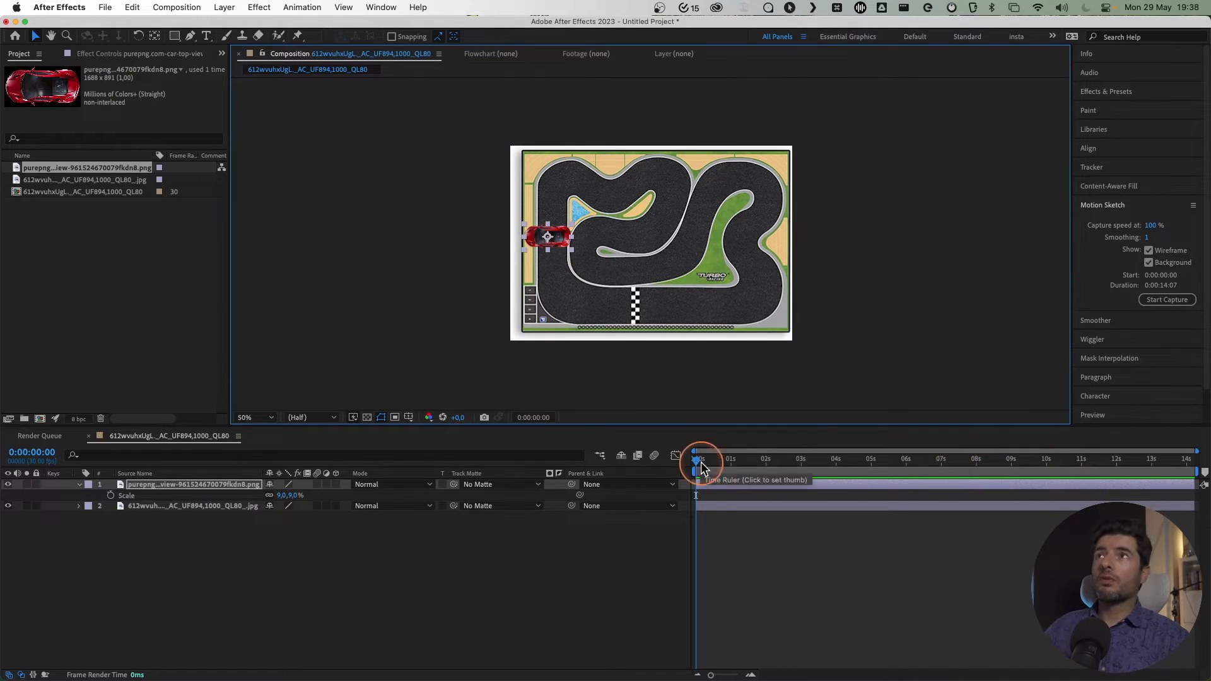
{"action": "mouse_move", "coordinate": [1080, 500]}
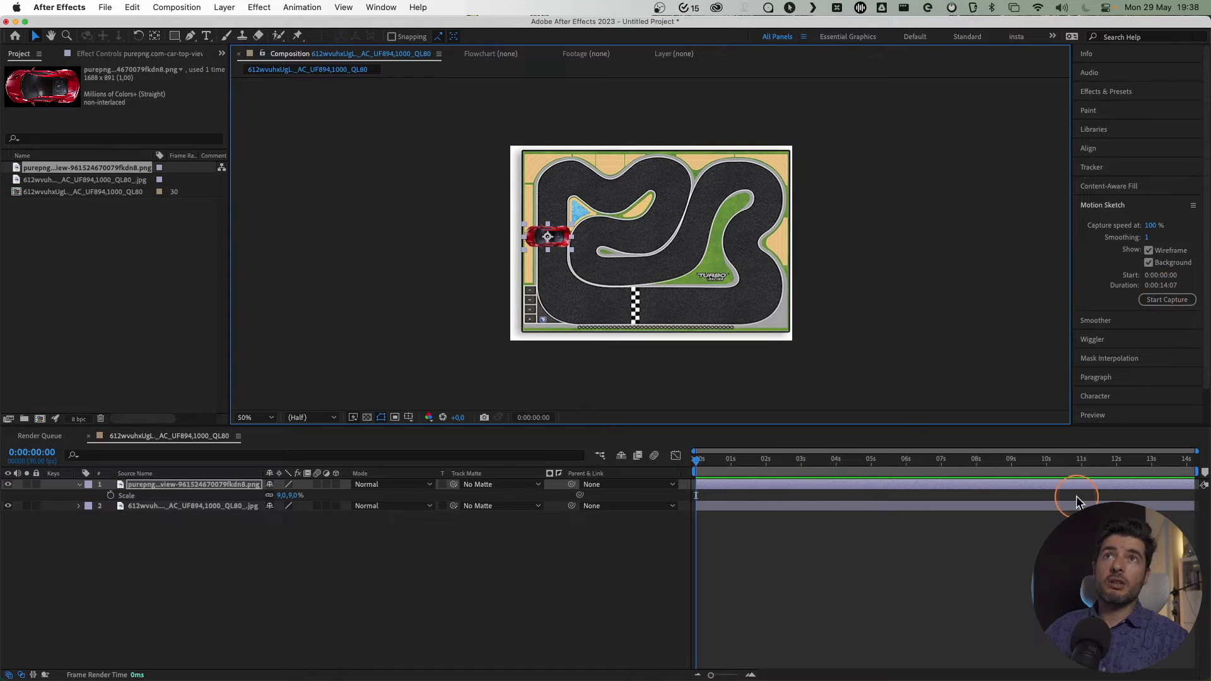
Step: Set the Duration in Composition Settings to 10 seconds
{"action": "left_click", "coordinate": [176, 6]}
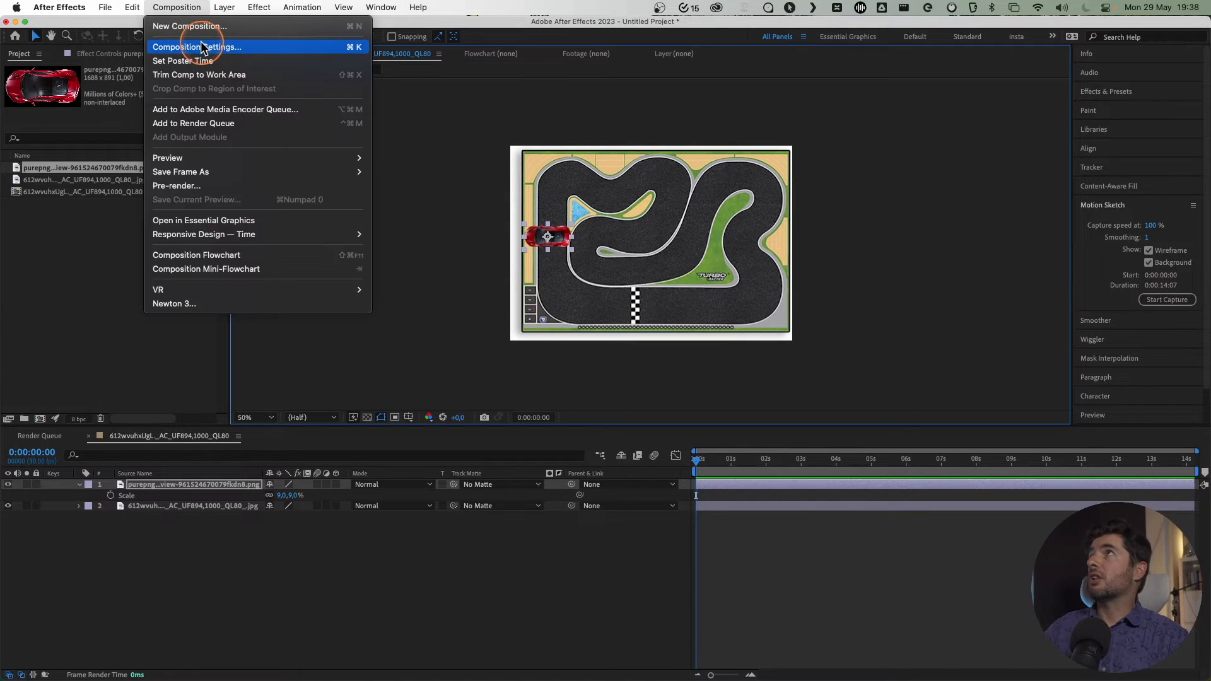
{"action": "left_click", "coordinate": [196, 46]}
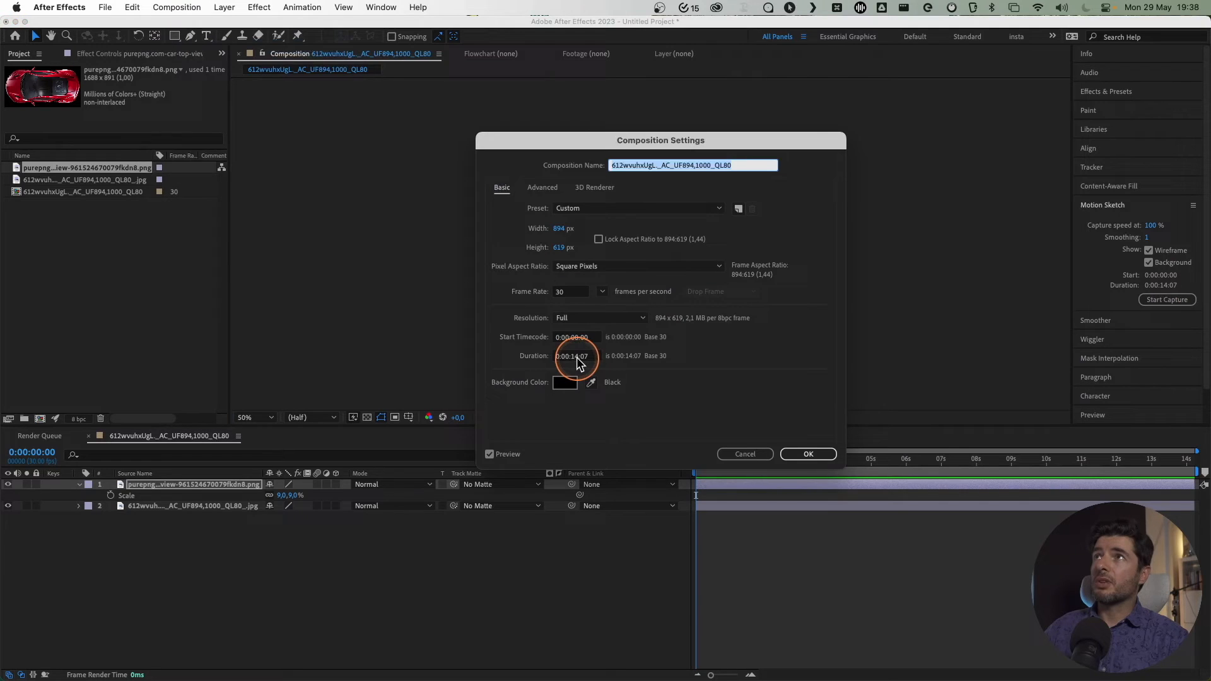
{"action": "type", "text": "0:00:10:07"}
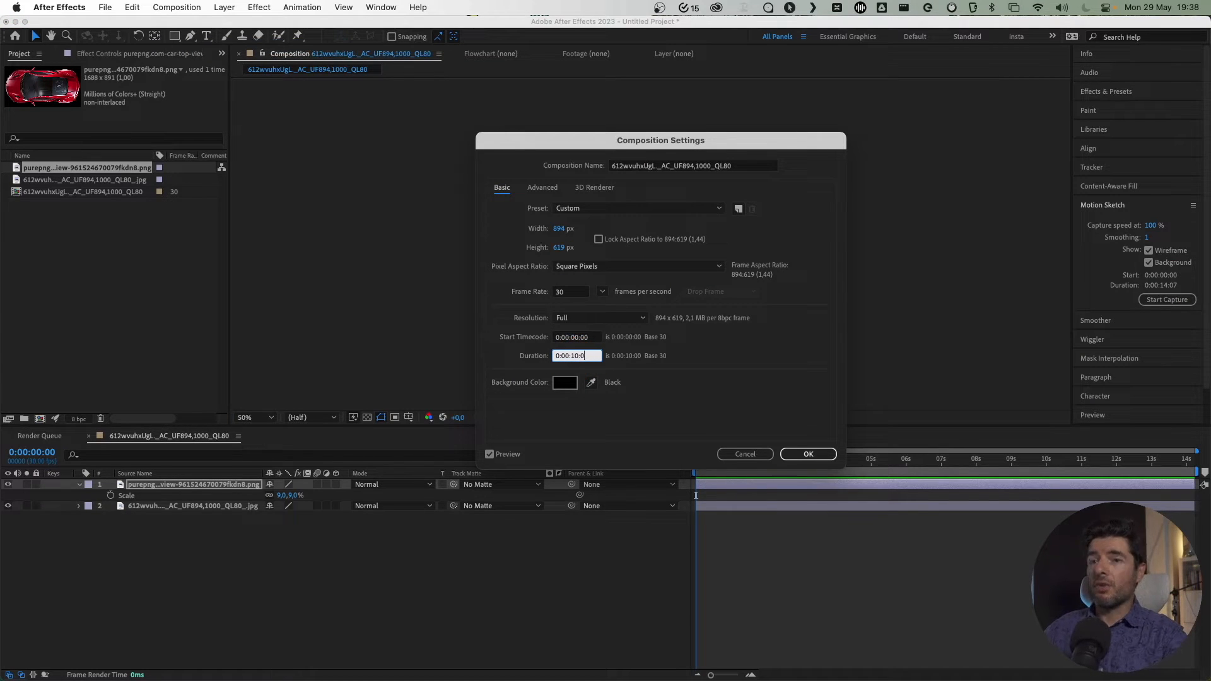
{"action": "left_click", "coordinate": [808, 453]}
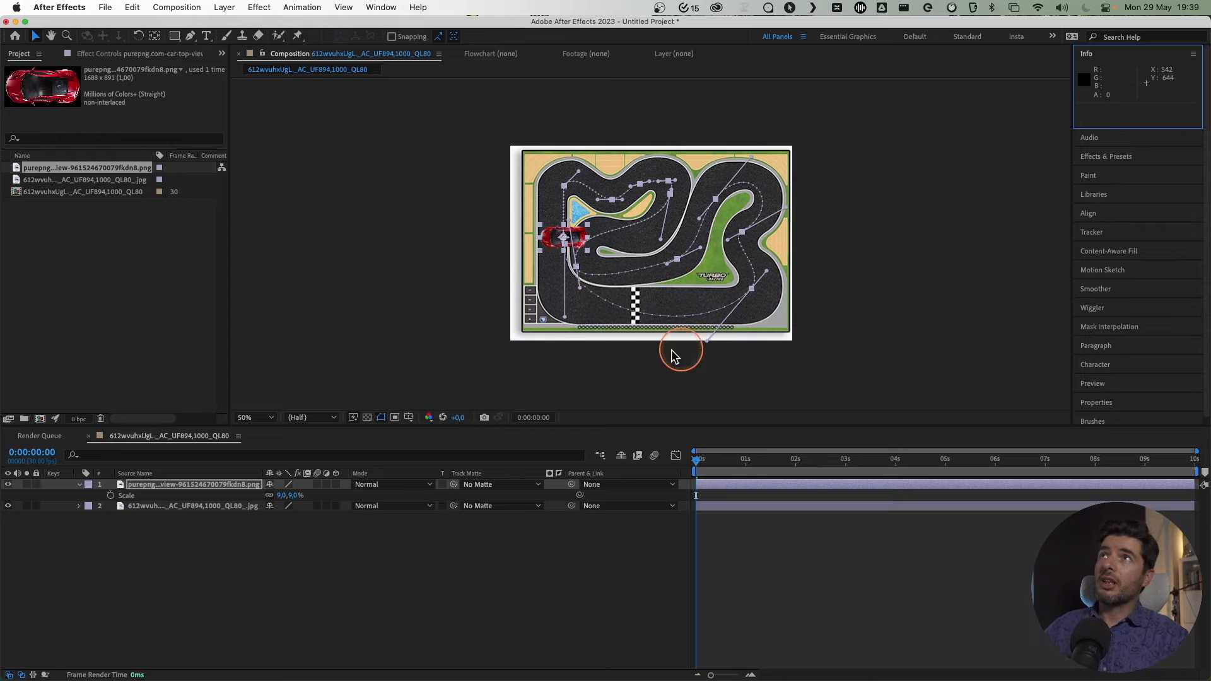
{"action": "mouse_move", "coordinate": [568, 235]}
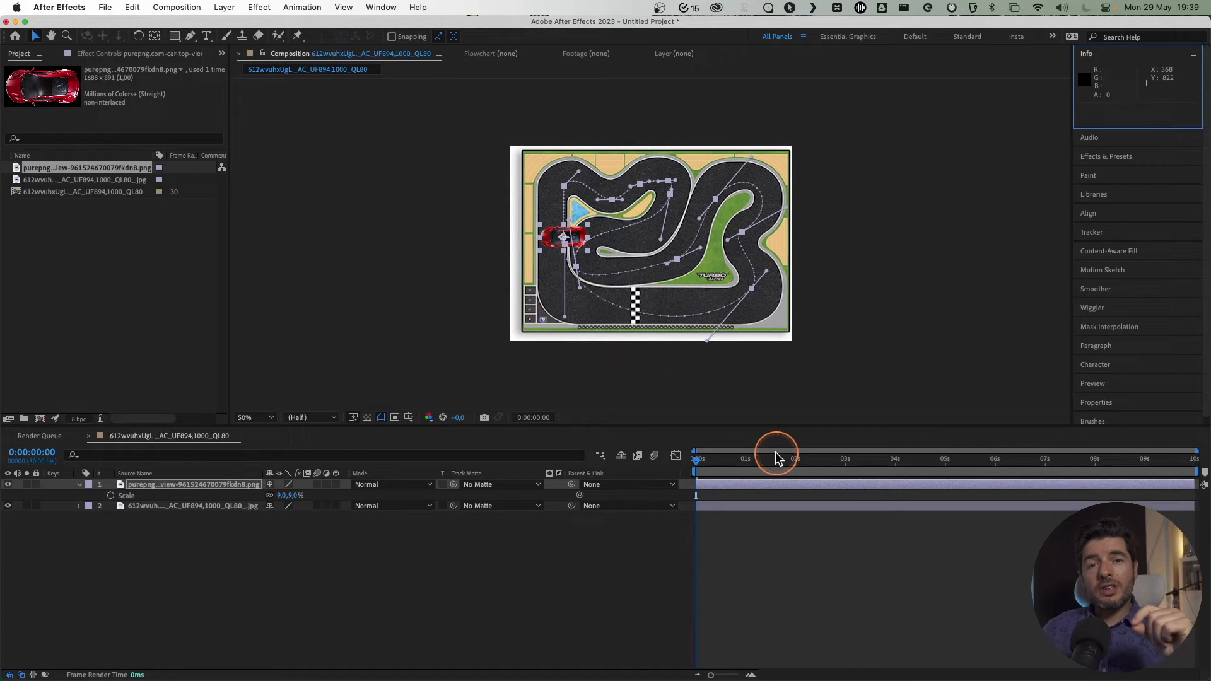
{"action": "mouse_move", "coordinate": [826, 343]}
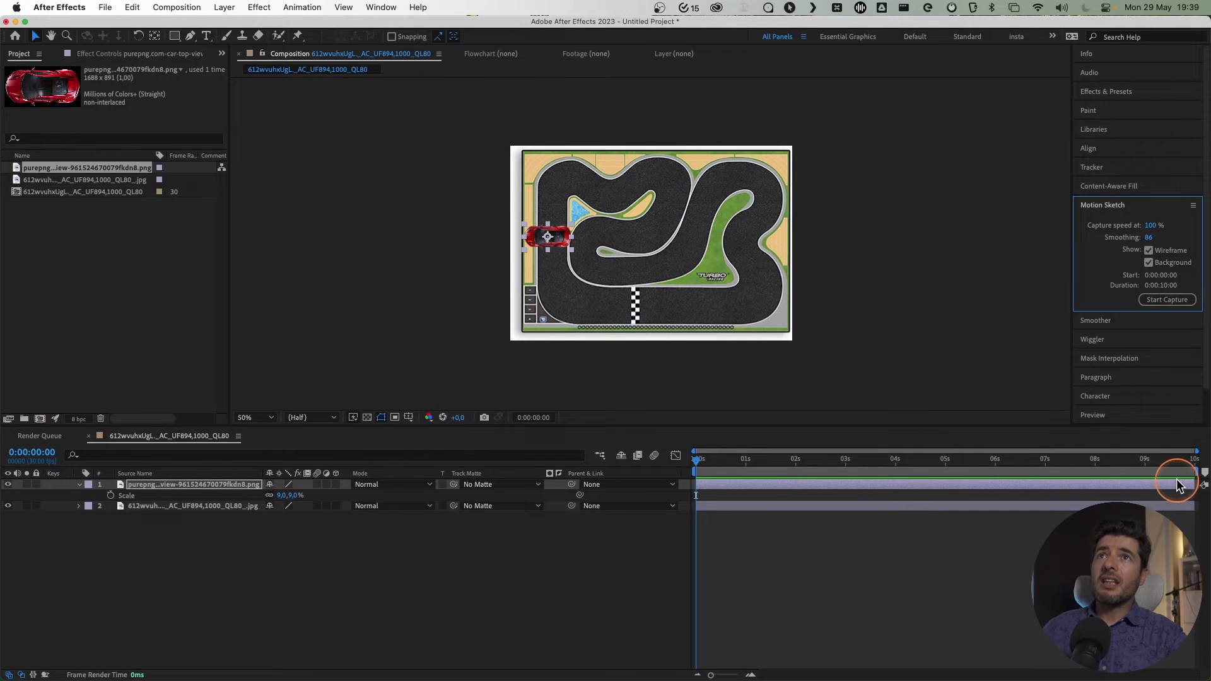
{"action": "mouse_move", "coordinate": [963, 384]}
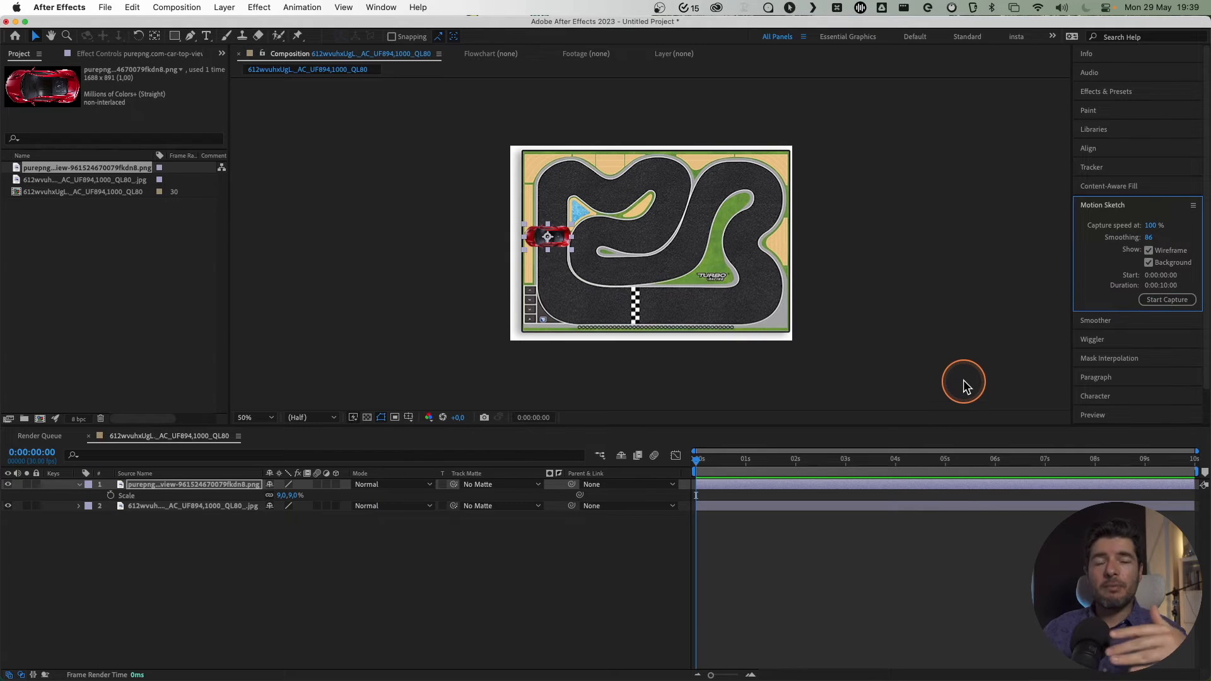
Step: Set the Duration in Composition Settings to 0:00:30:00
{"action": "left_click", "coordinate": [176, 7]}
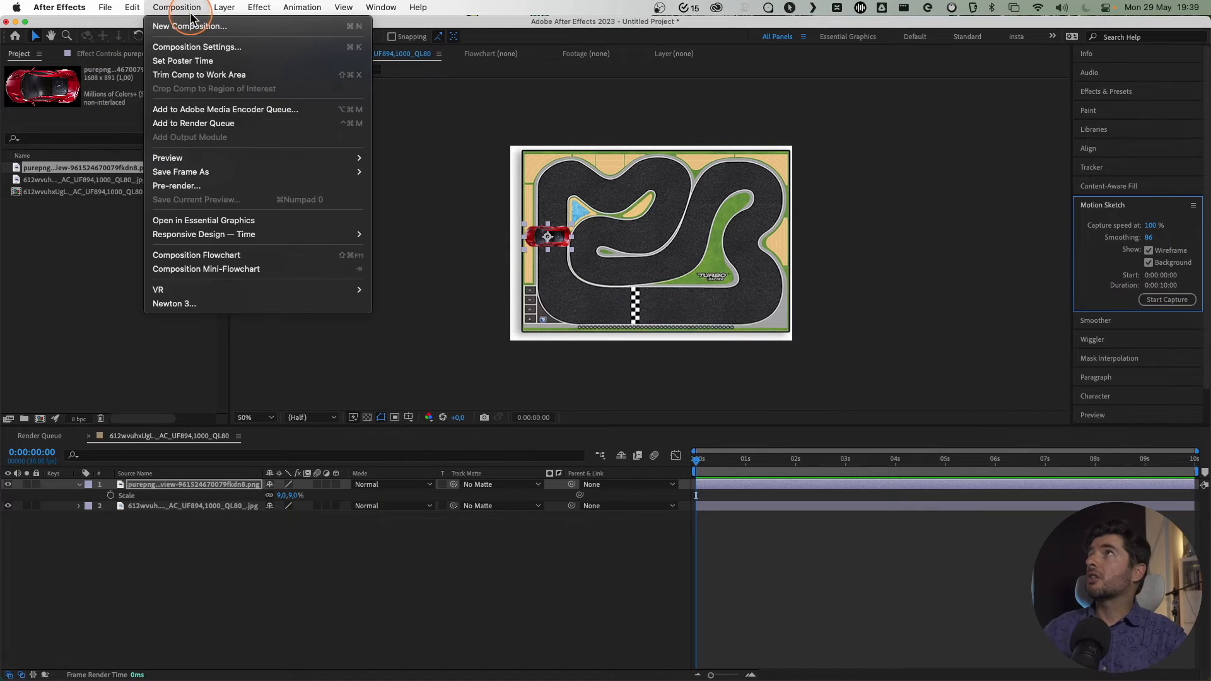
{"action": "left_click", "coordinate": [196, 46]}
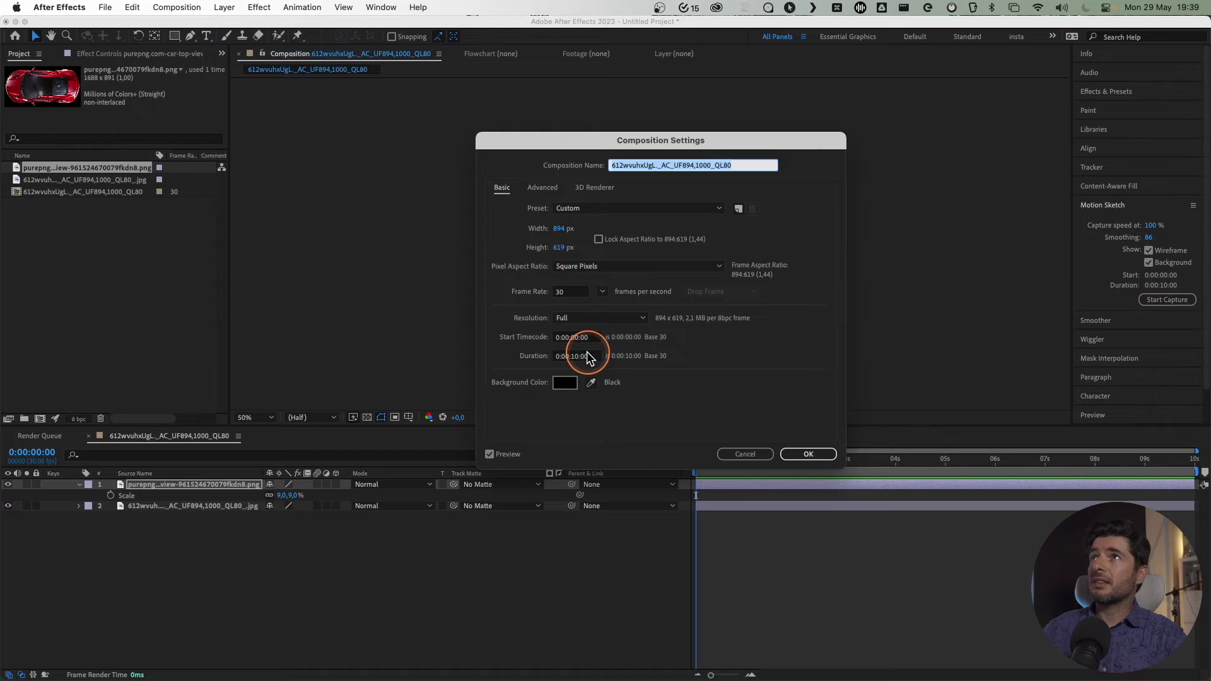
{"action": "left_click", "coordinate": [572, 355]}
{"action": "type", "text": "3"}
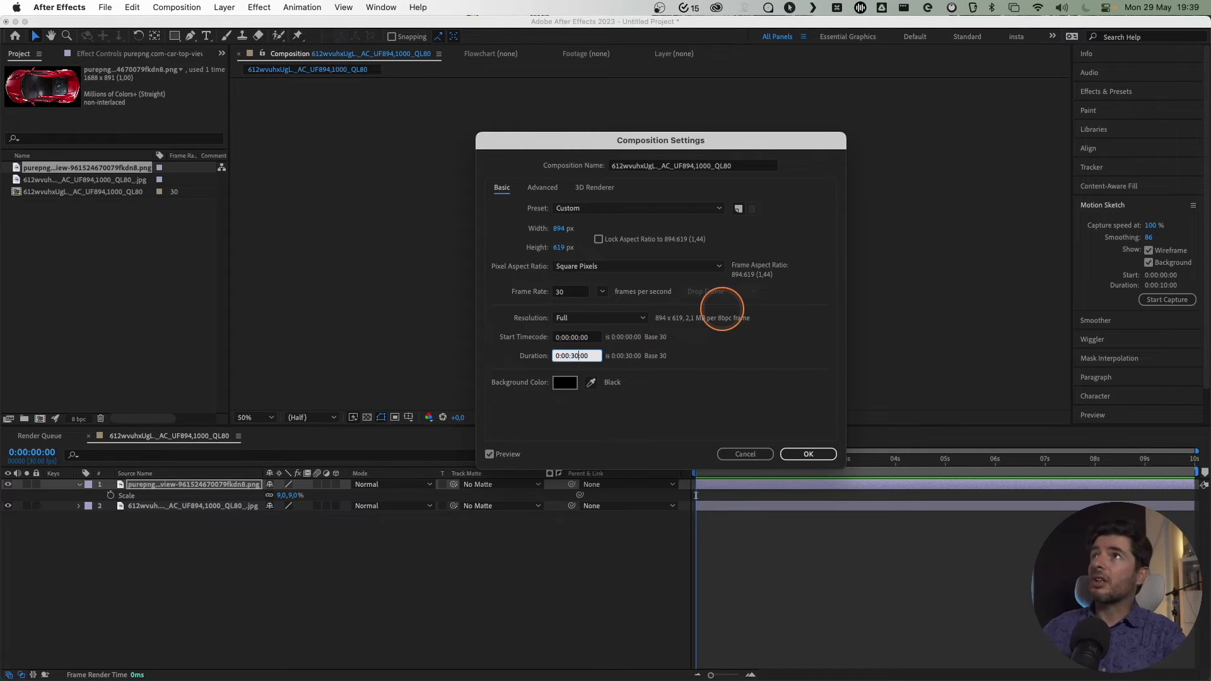
{"action": "left_click", "coordinate": [807, 453]}
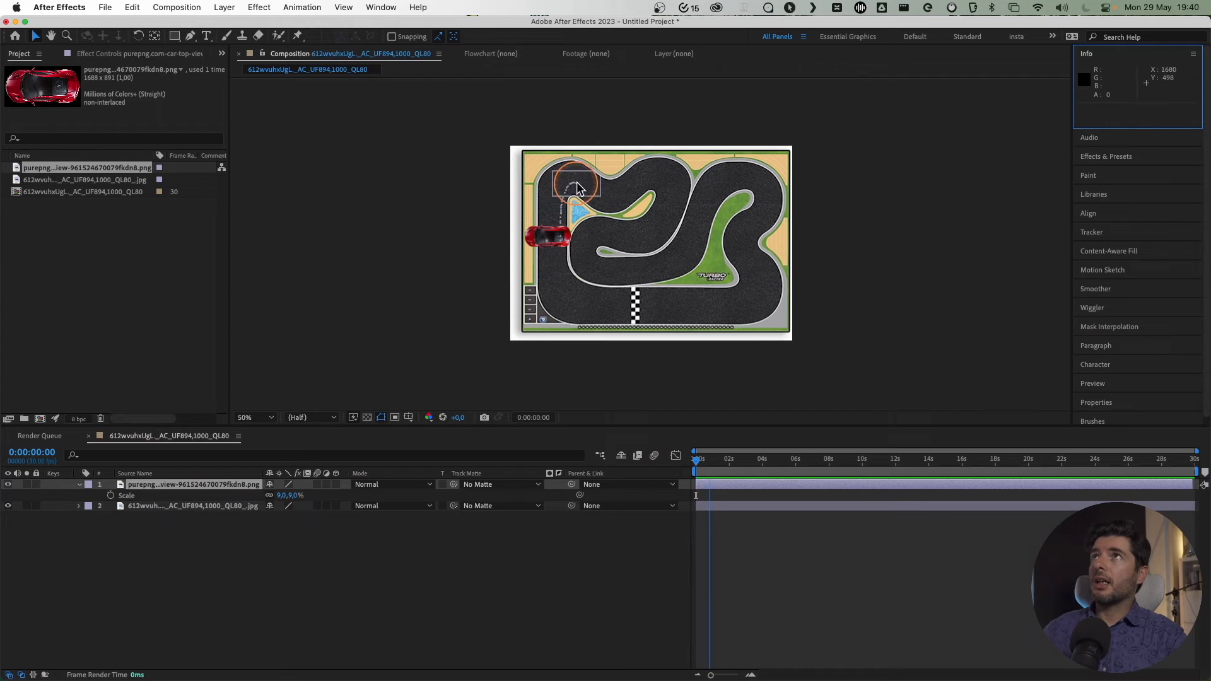
Step: Drag the car along a trial route and scrub the timeline to preview its motion
{"action": "left_click_drag", "start_coordinate": [577, 188], "coordinate": [591, 258]}
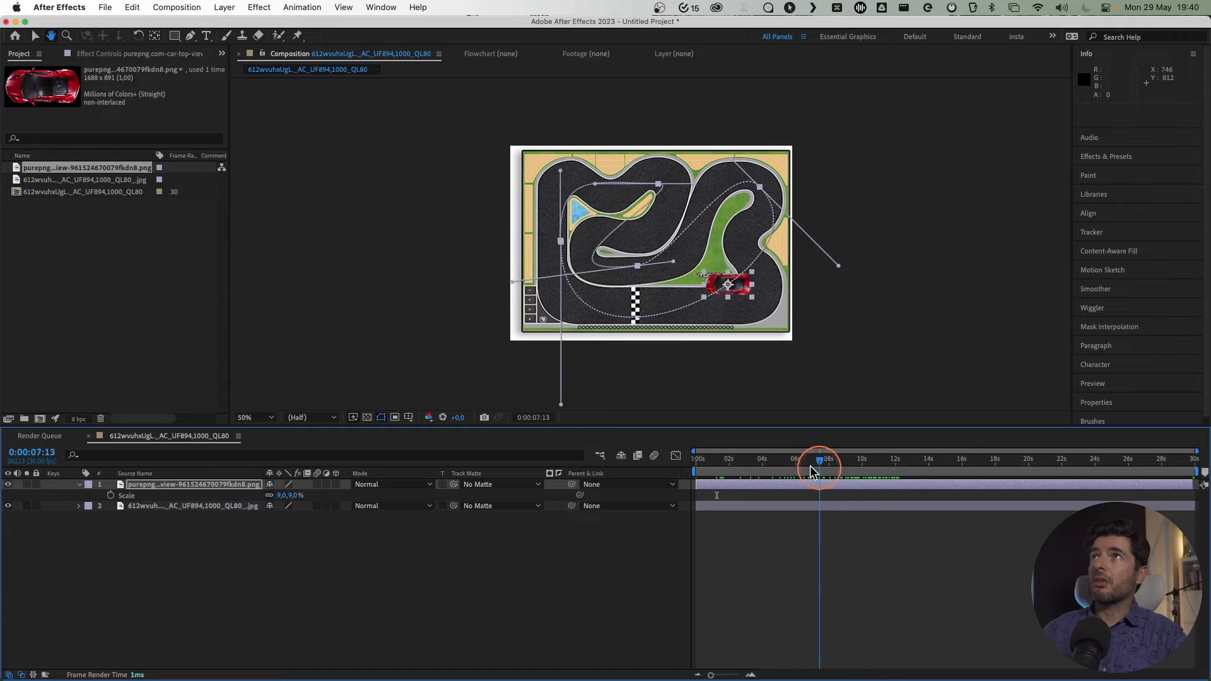
{"action": "left_click_drag", "start_coordinate": [818, 471], "coordinate": [861, 471]}
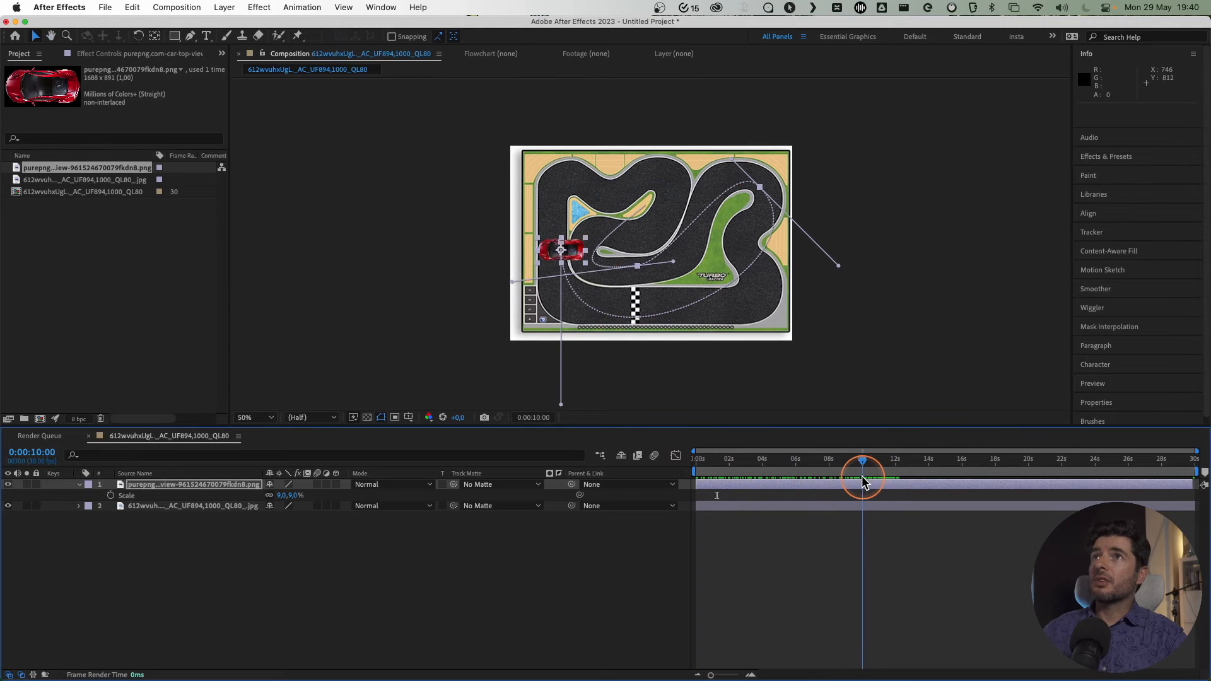
{"action": "left_click_drag", "start_coordinate": [862, 469], "coordinate": [861, 470]}
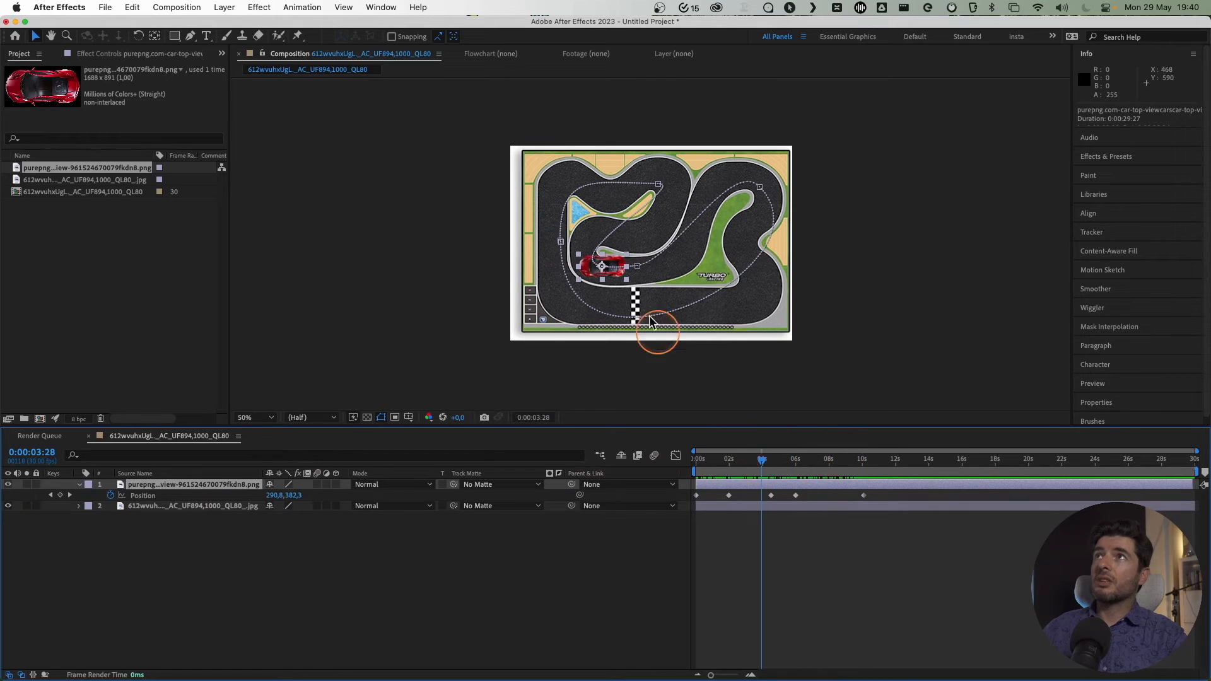
{"action": "mouse_move", "coordinate": [653, 244]}
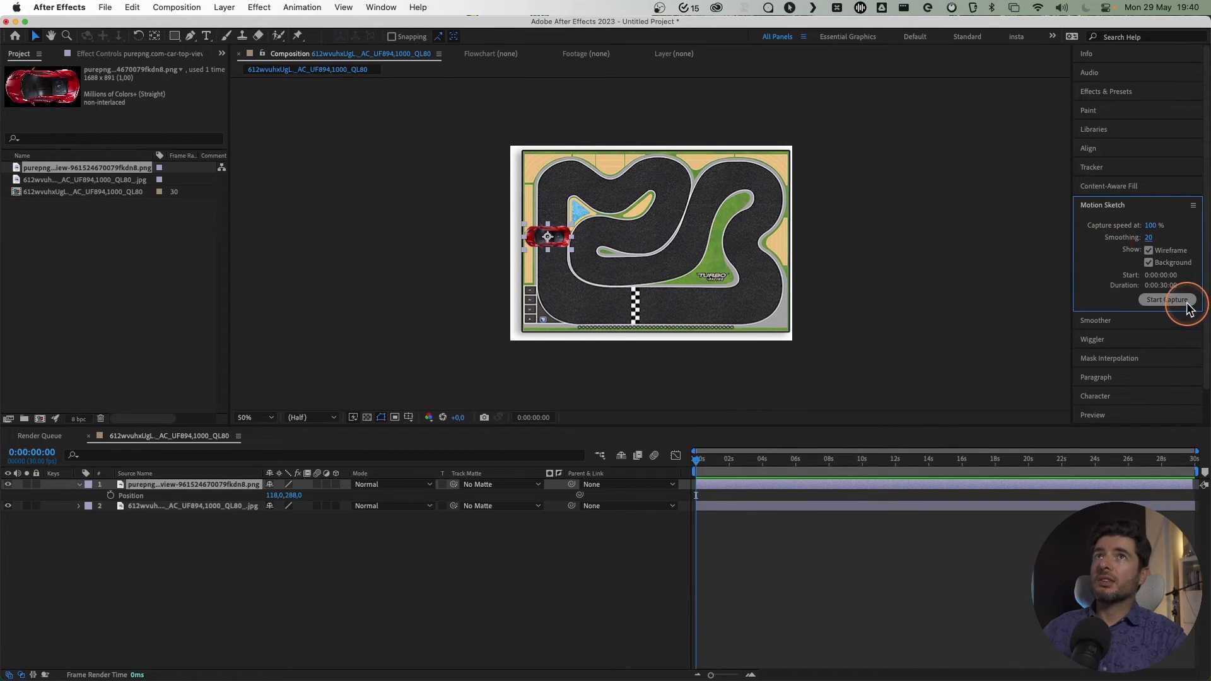
Step: Capture the car's route as a motion sketch, show the Position speed graph, and play it back
{"action": "left_click", "coordinate": [1166, 300]}
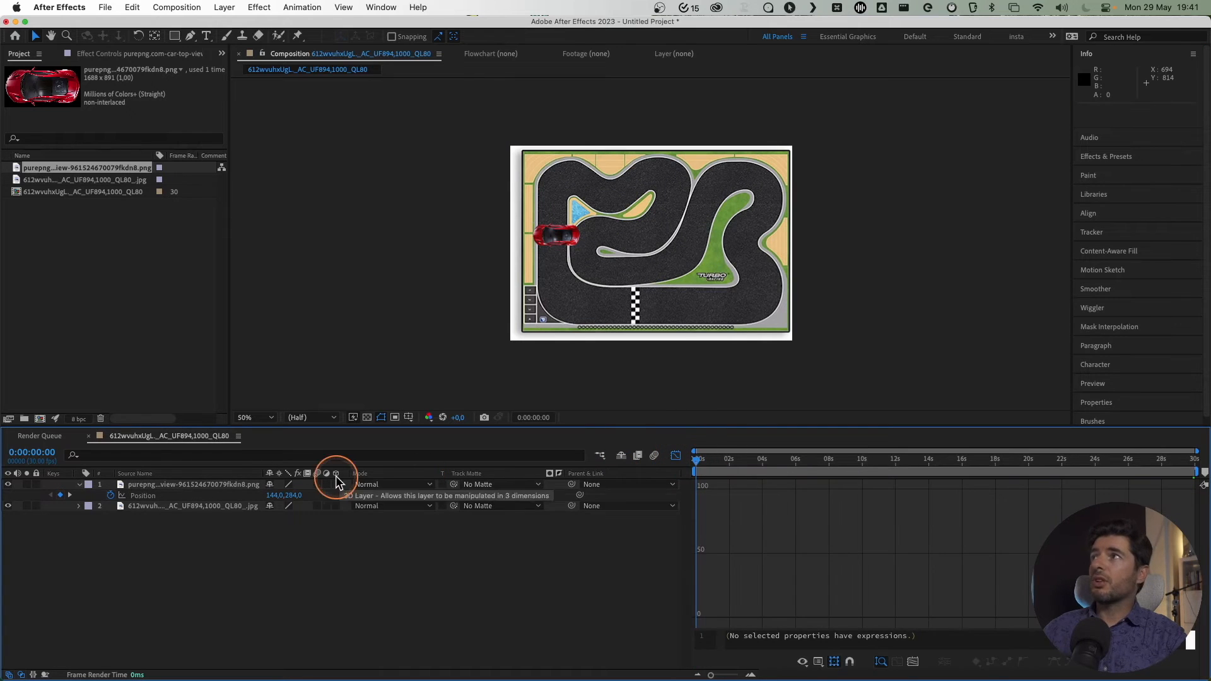
{"action": "left_click", "coordinate": [840, 661]}
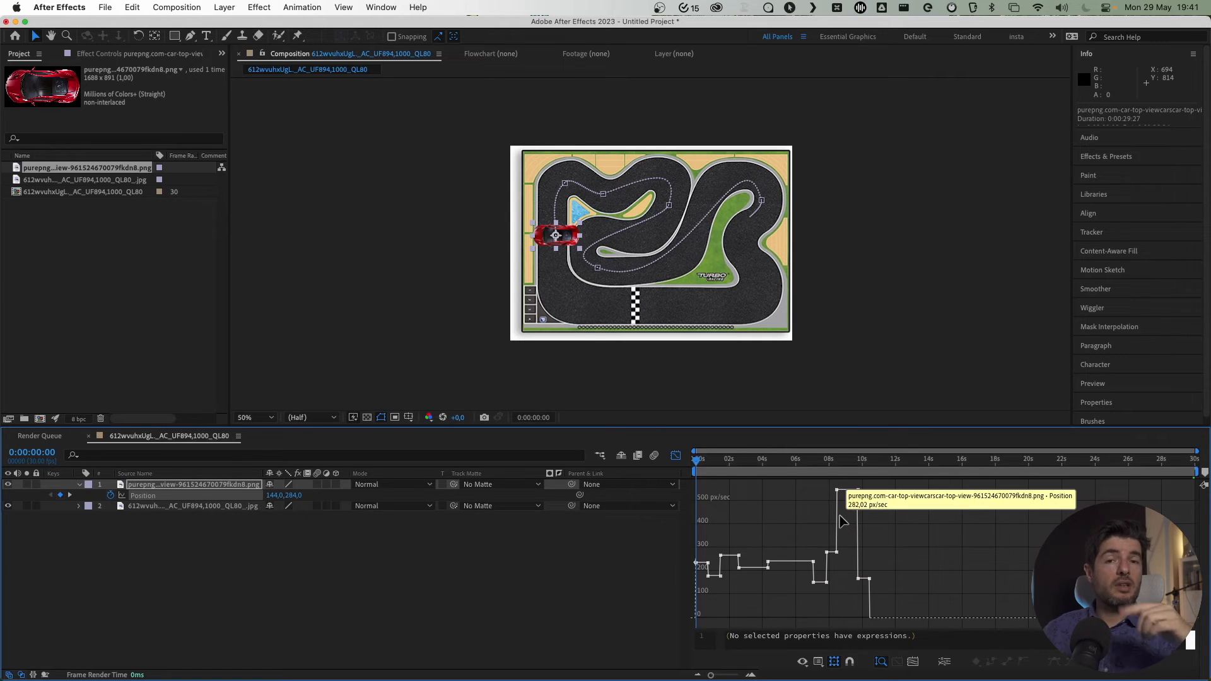
{"action": "left_click", "coordinate": [695, 461]}
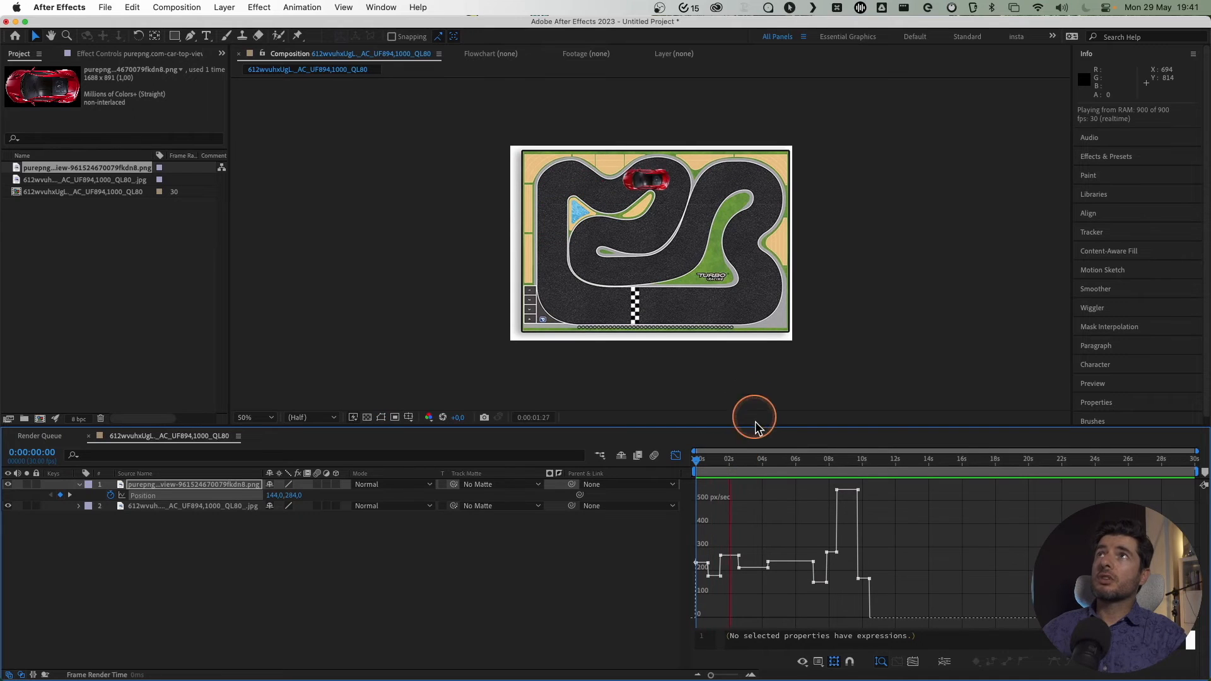
{"action": "left_click", "coordinate": [193, 485]}
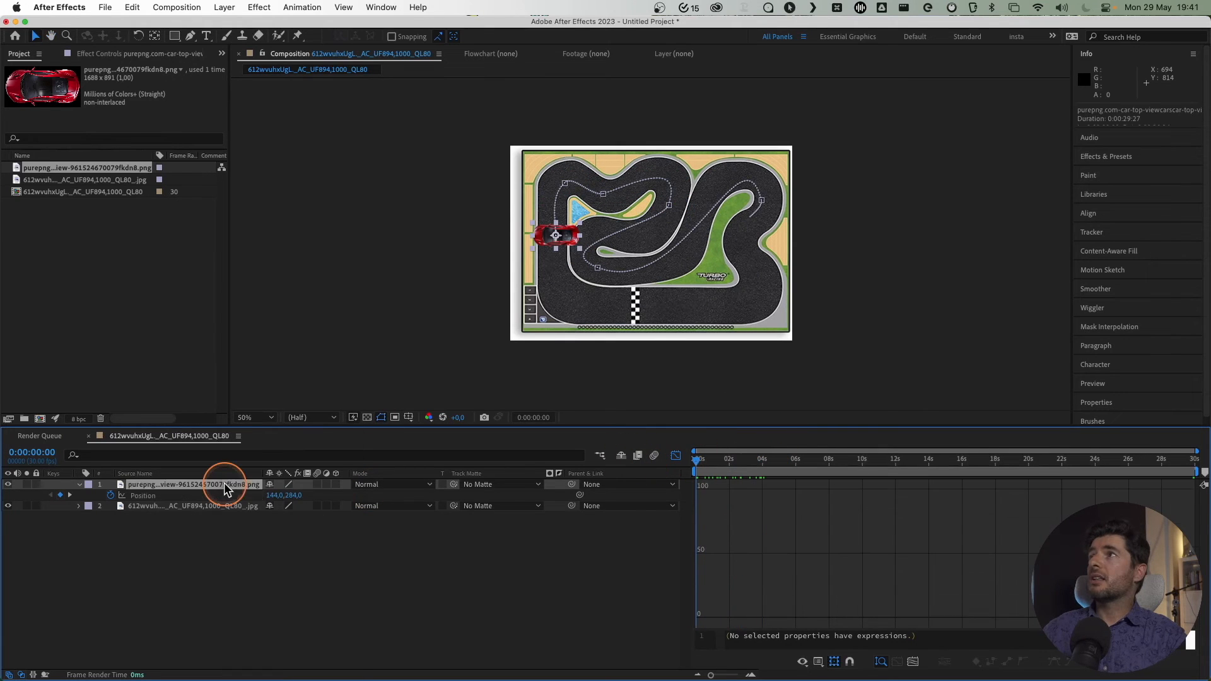
Step: Set the car layer's Auto-Orient to Orient Along Path
{"action": "right_click", "coordinate": [193, 484]}
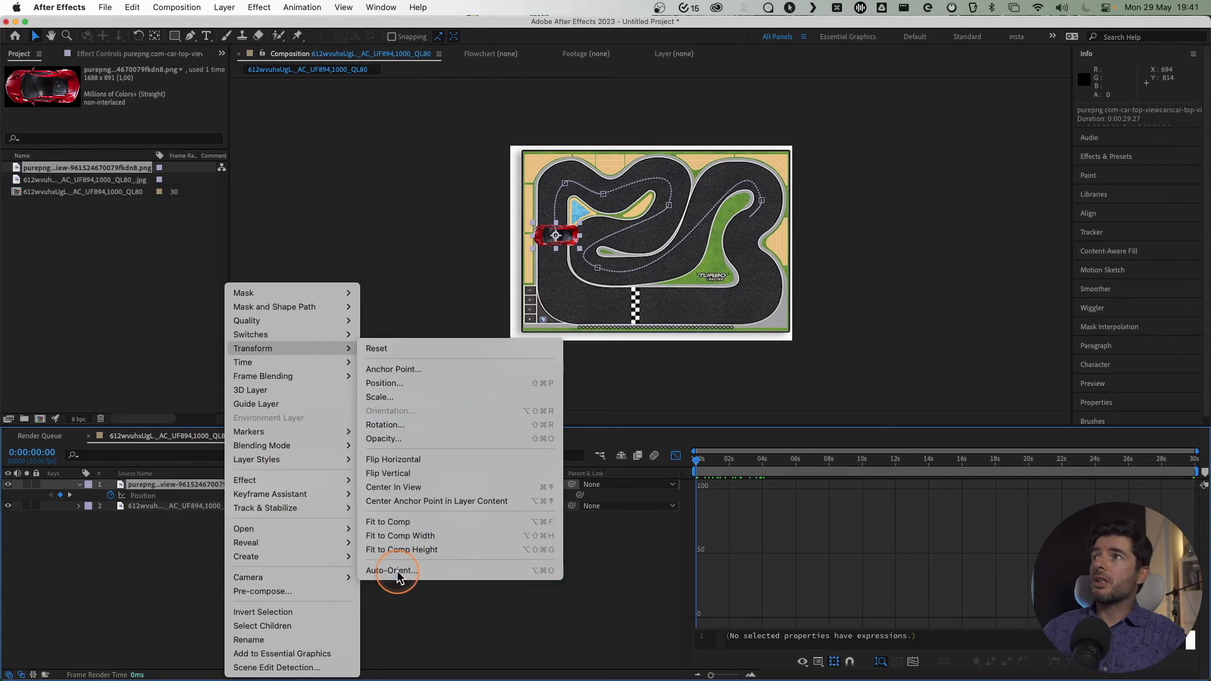
{"action": "left_click", "coordinate": [392, 570]}
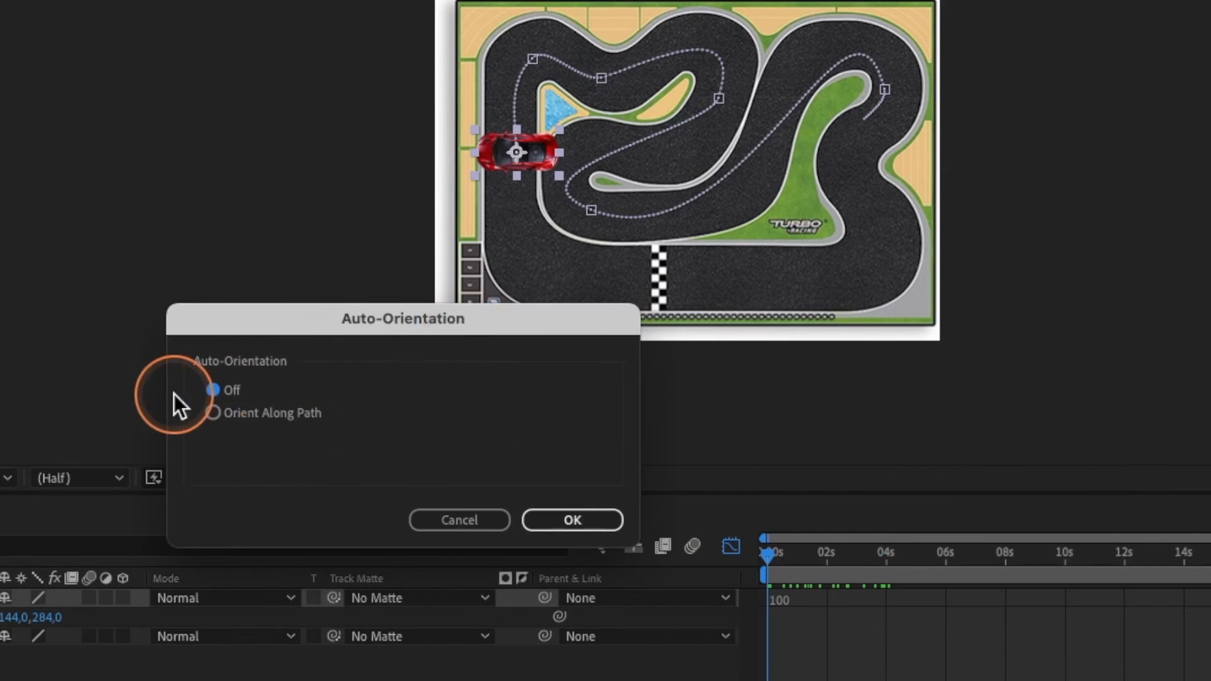
{"action": "left_click", "coordinate": [213, 412]}
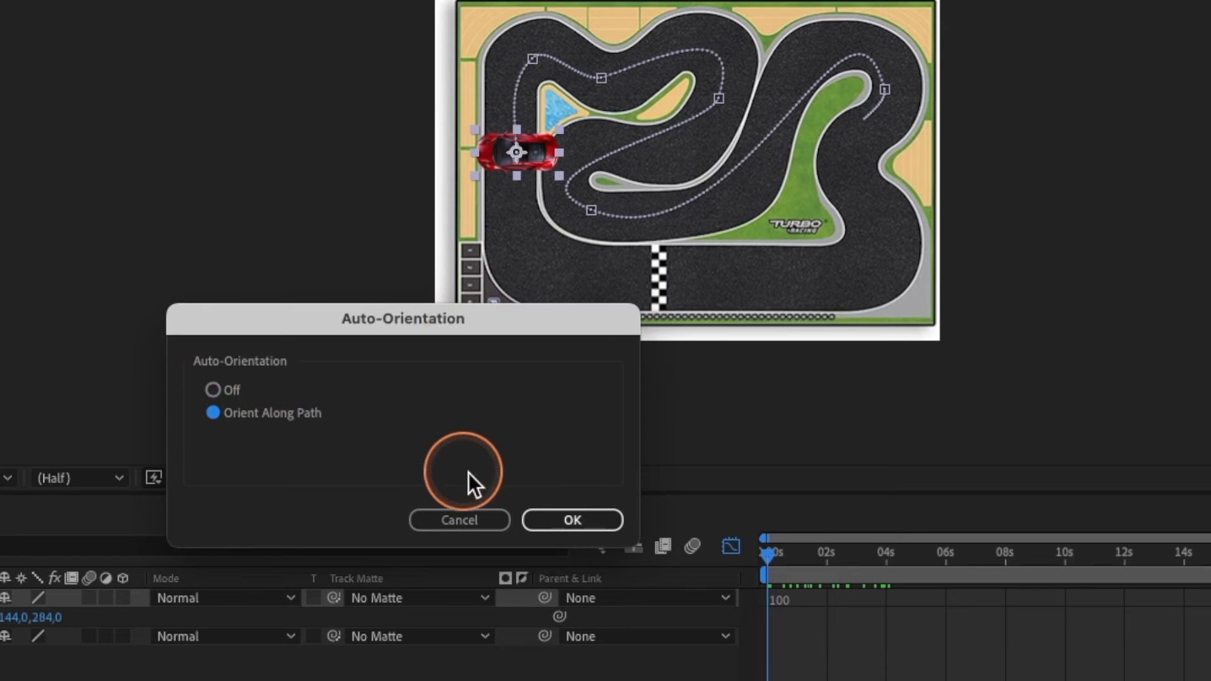
{"action": "left_click", "coordinate": [572, 520]}
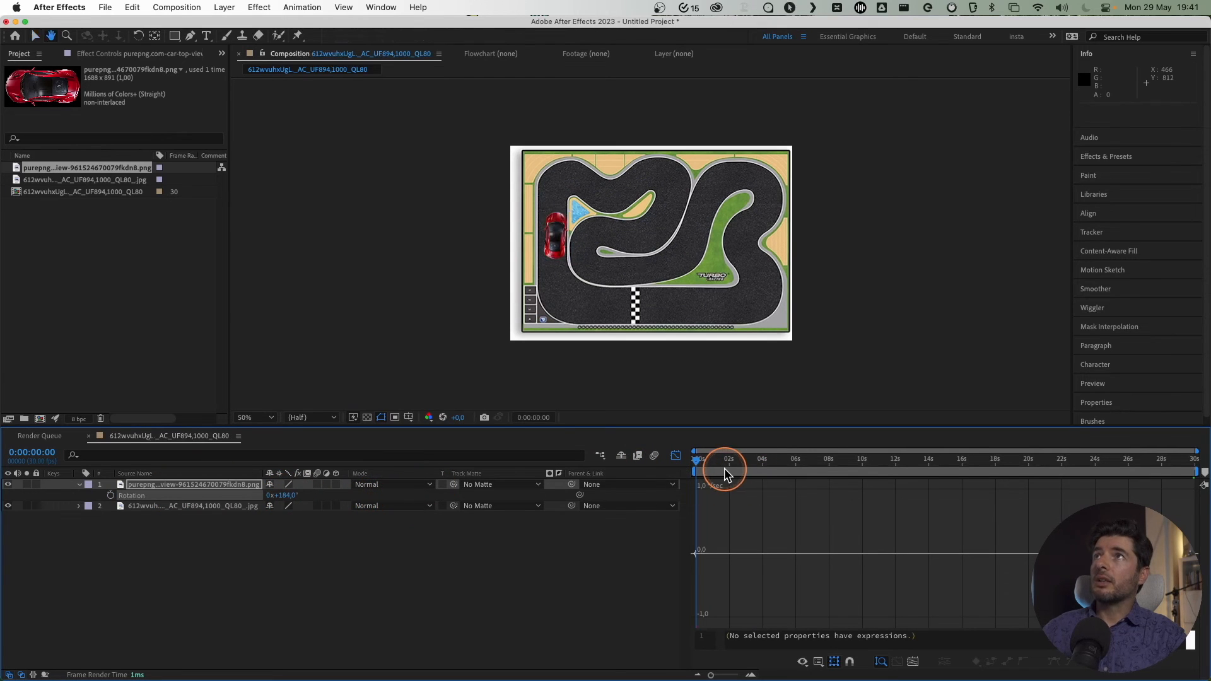
Step: Reveal the car's Position property and its speed graph
{"action": "key", "text": "space"}
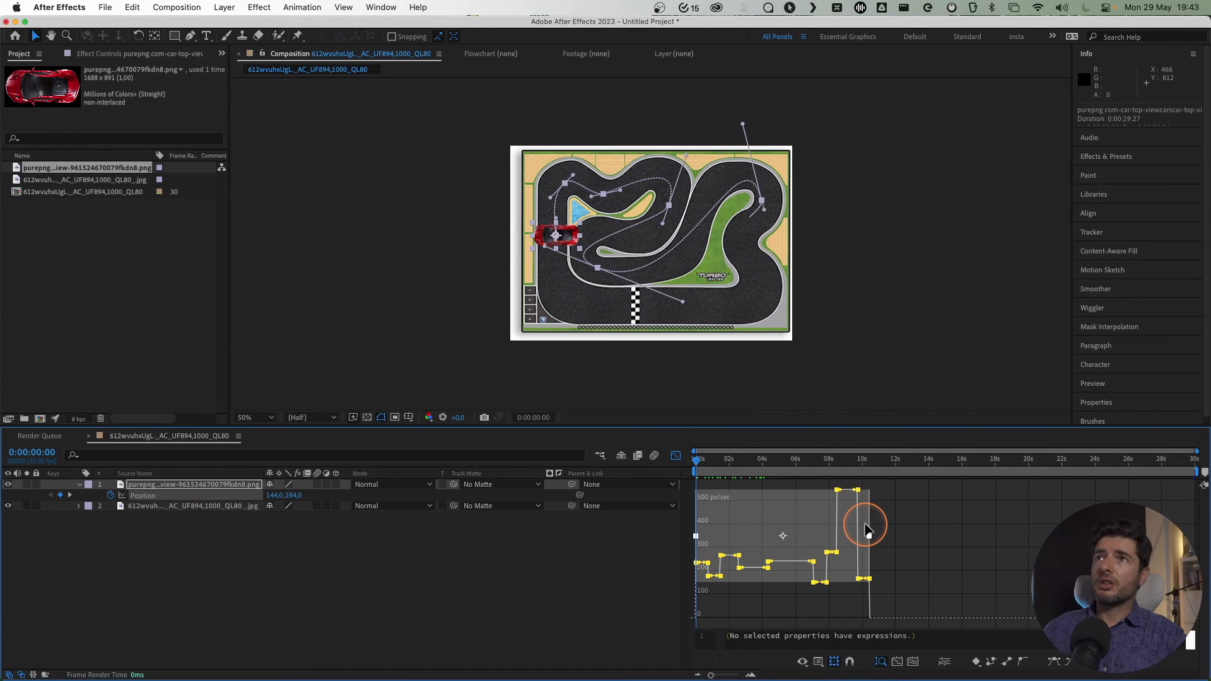
Step: Flatten the Position speed graph, scrub to check the motion, and select all Position keyframes
{"action": "left_click_drag", "start_coordinate": [864, 529], "coordinate": [847, 495]}
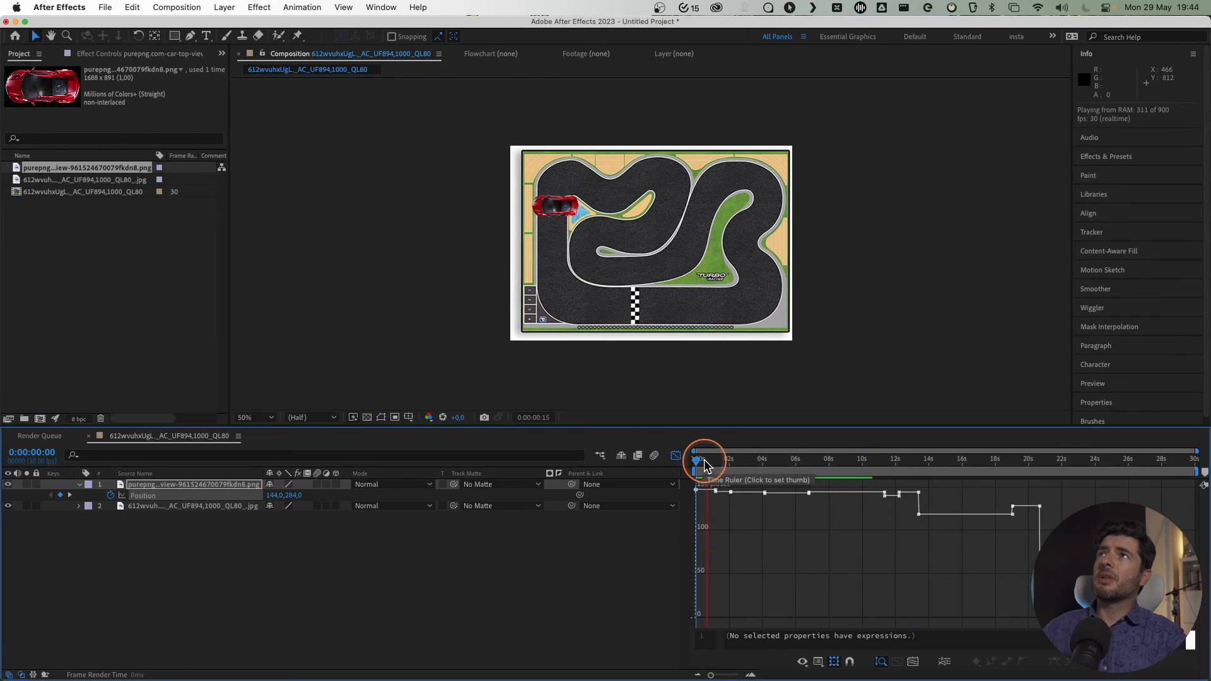
{"action": "left_click_drag", "start_coordinate": [699, 452], "coordinate": [743, 452]}
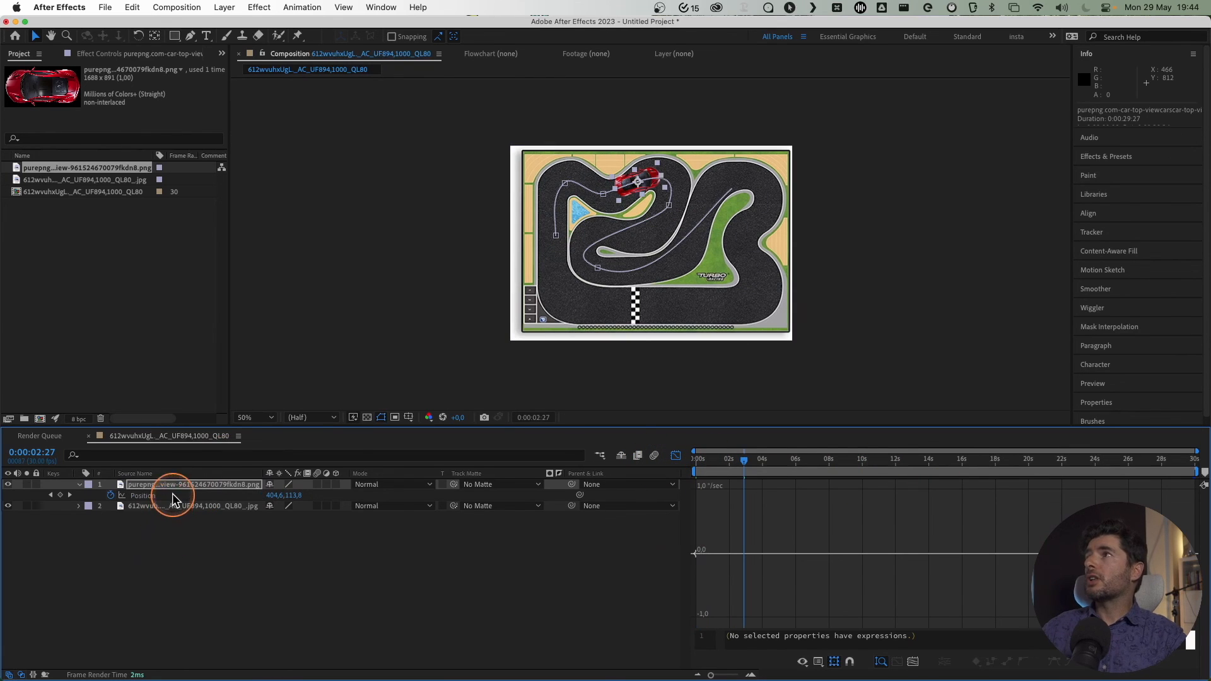
{"action": "left_click", "coordinate": [622, 454]}
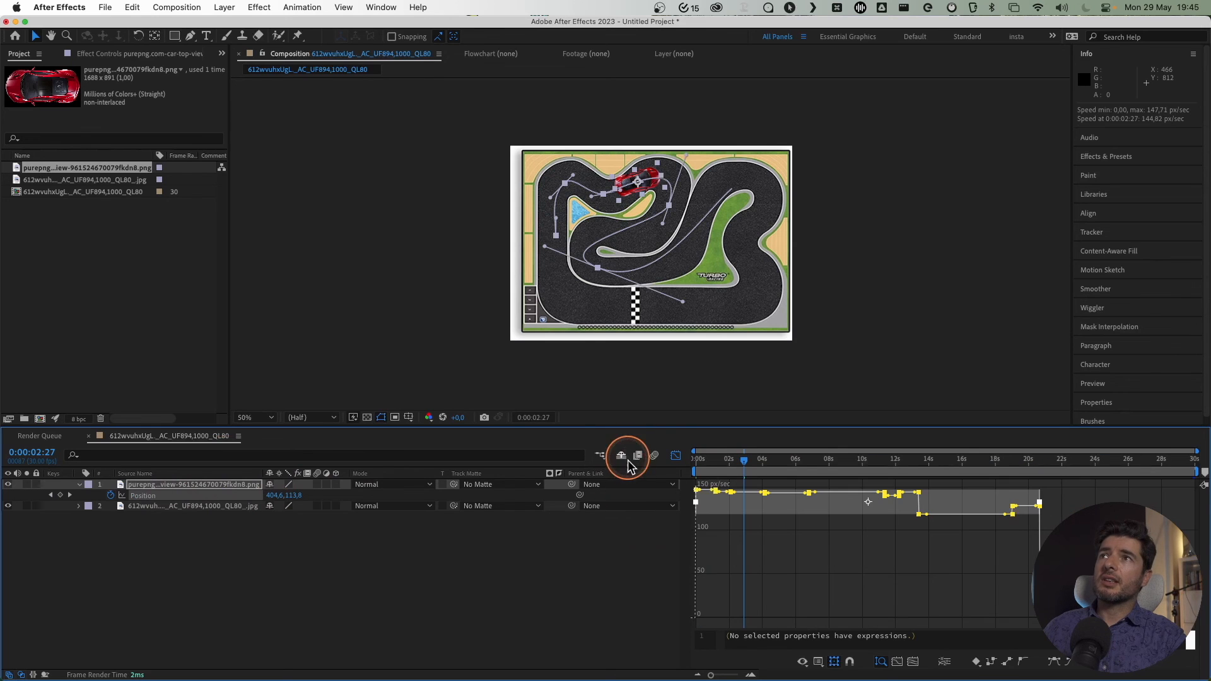